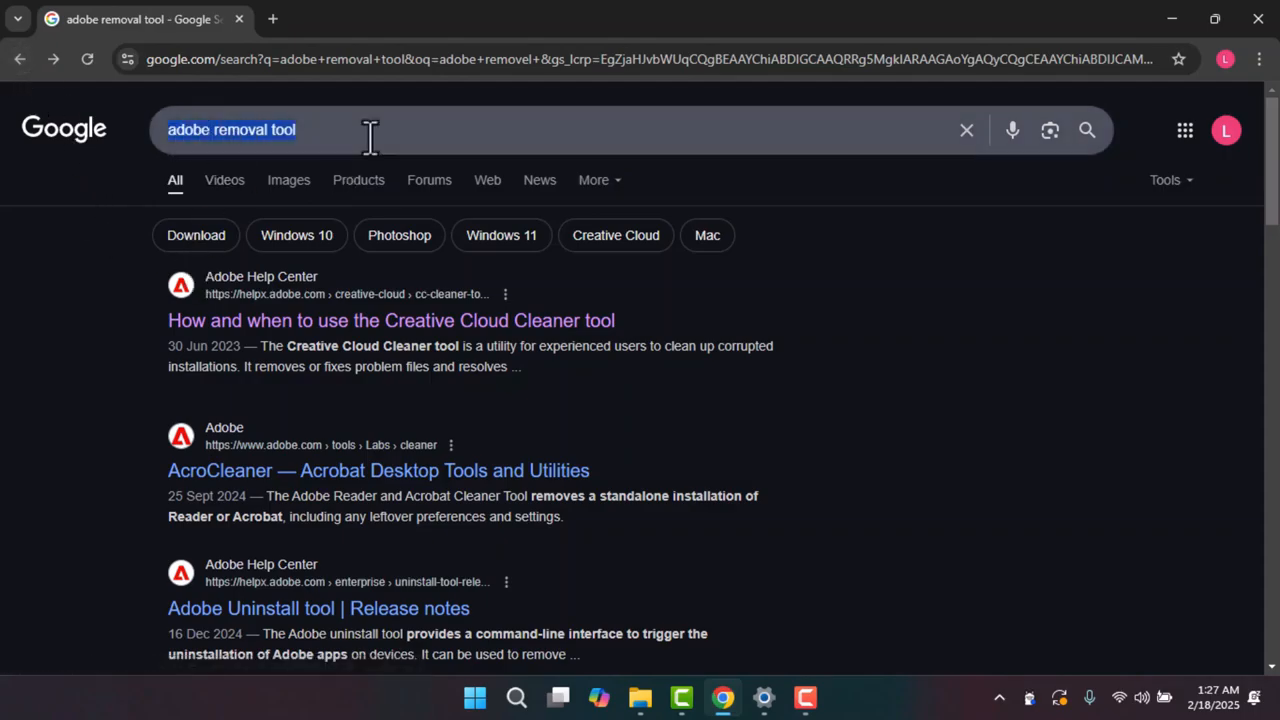
Open the helpx.adobe.com result 'How and when to use the Creative Cloud Cleaner tool'.
left_click(390, 320)
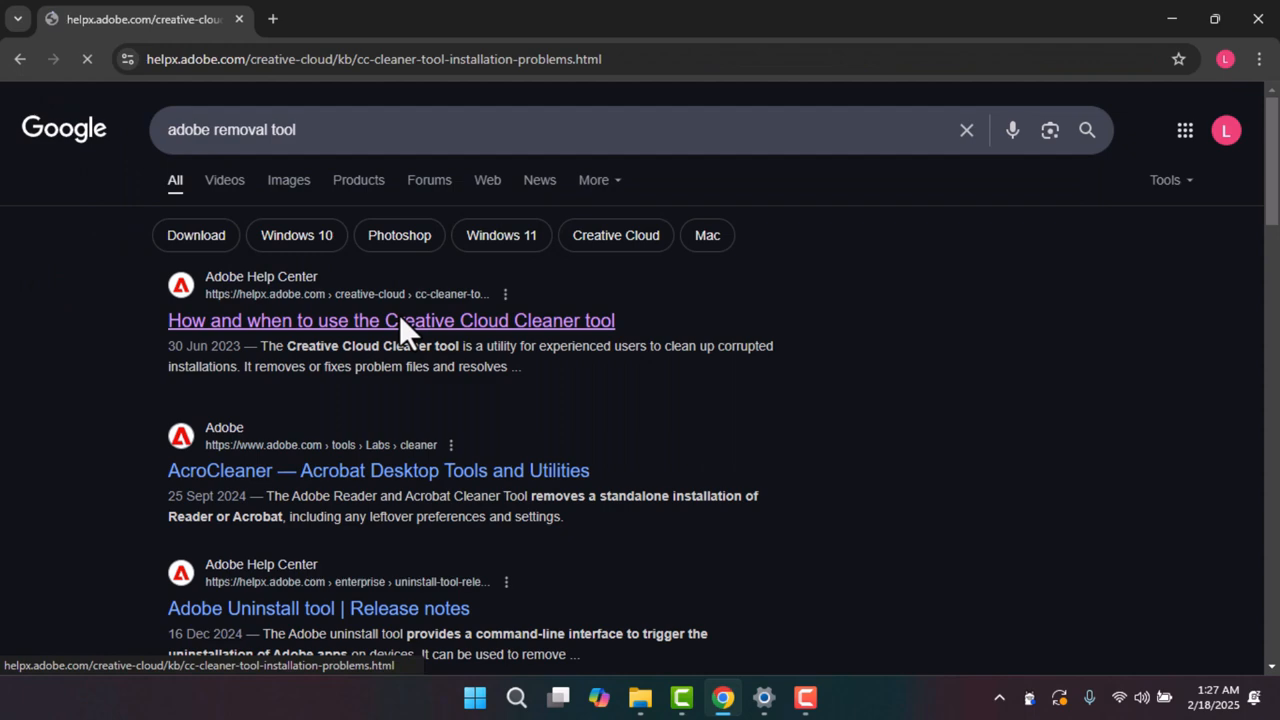
Dismiss the region popup and scroll to 'How to use the Creative Cloud Cleaner tool'.
left_click(390, 320)
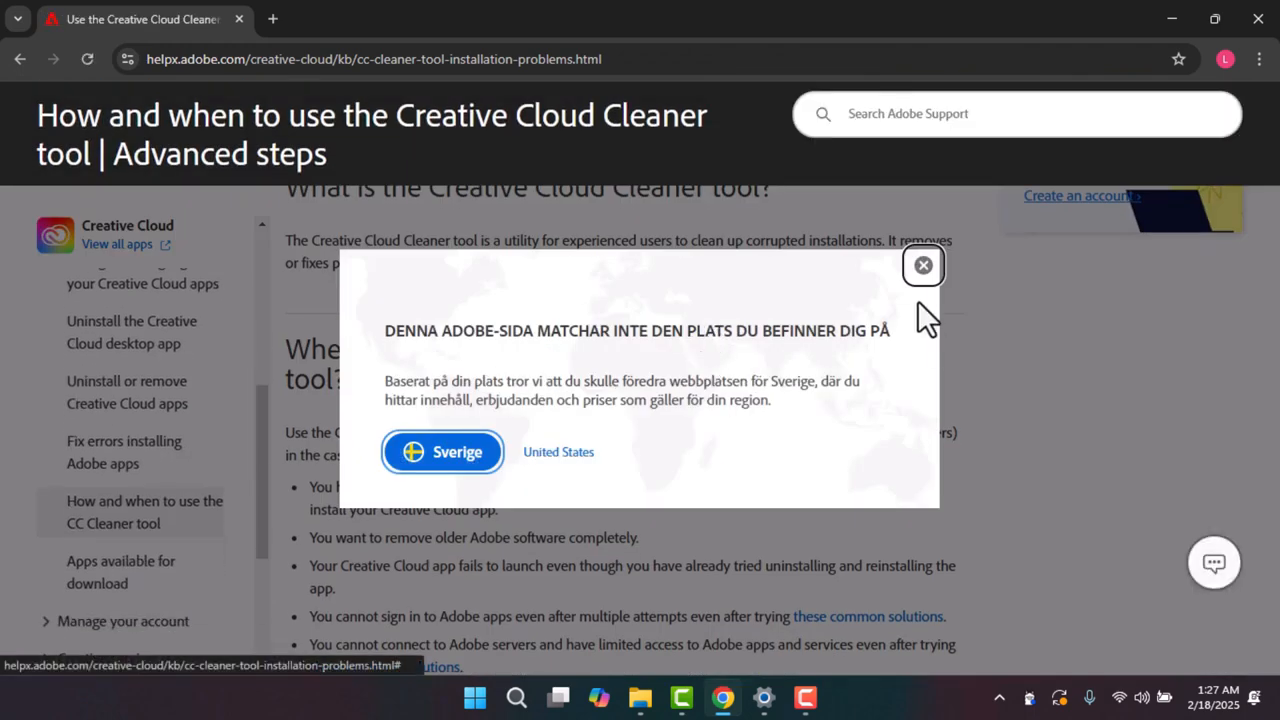
left_click(922, 265)
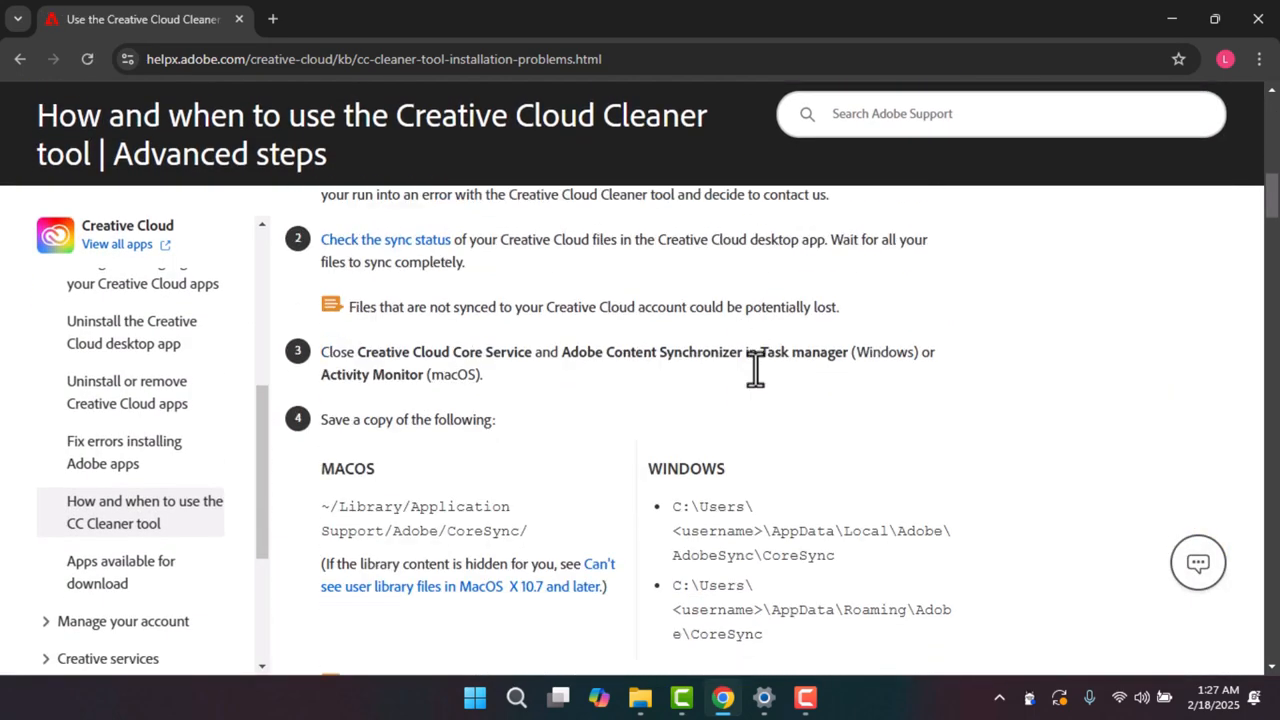
scroll("down", 3)
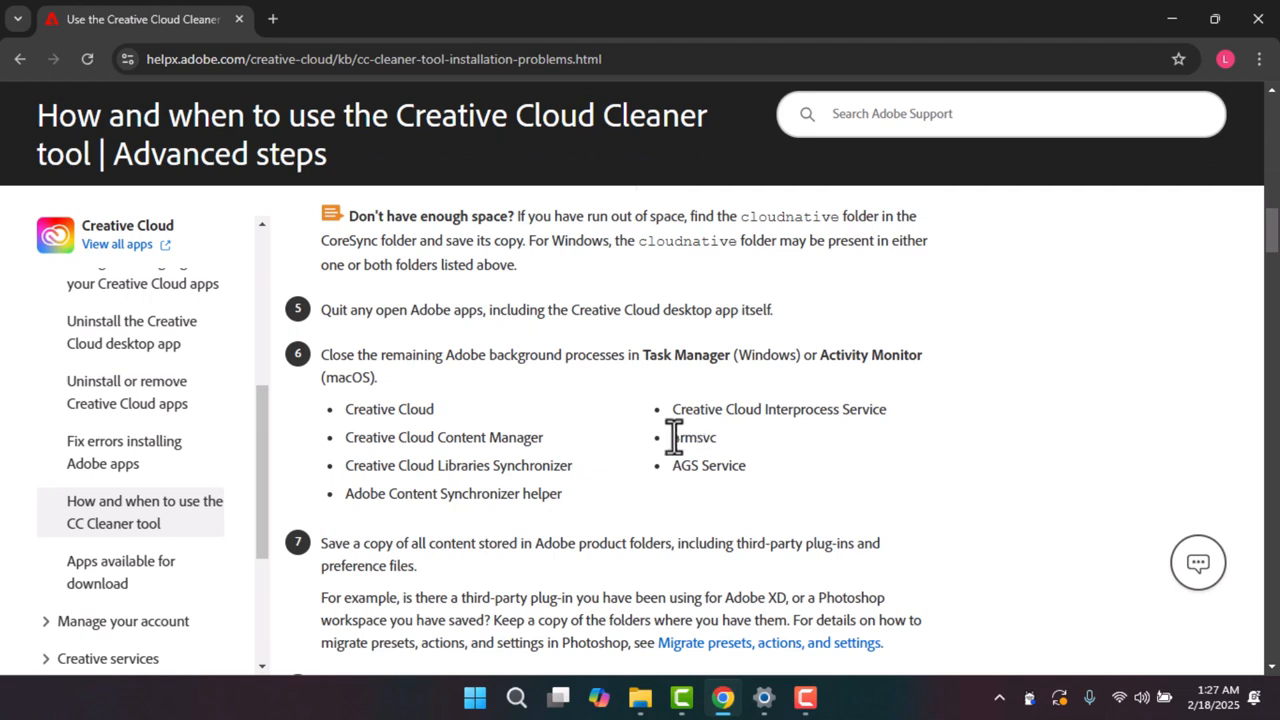
scroll("down", 3)
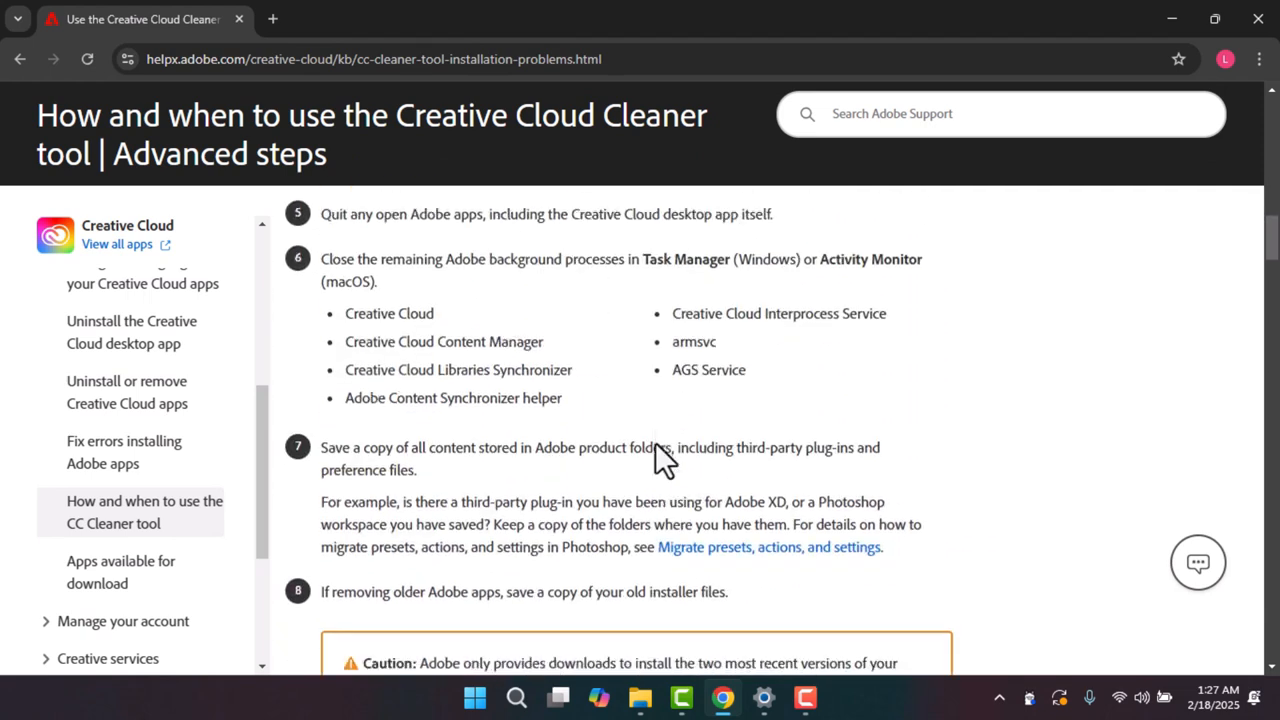
scroll("down", 3)
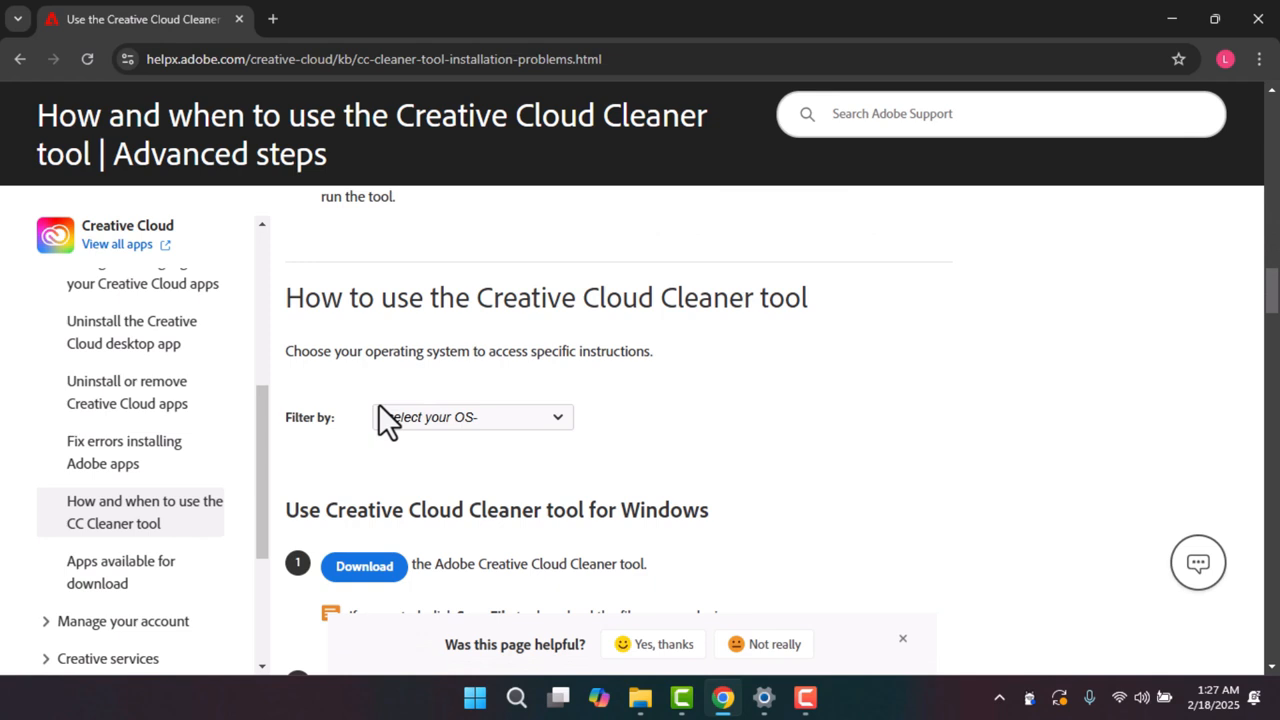
Filter the instructions to Windows and download the Cleaner tool.
left_click(472, 417)
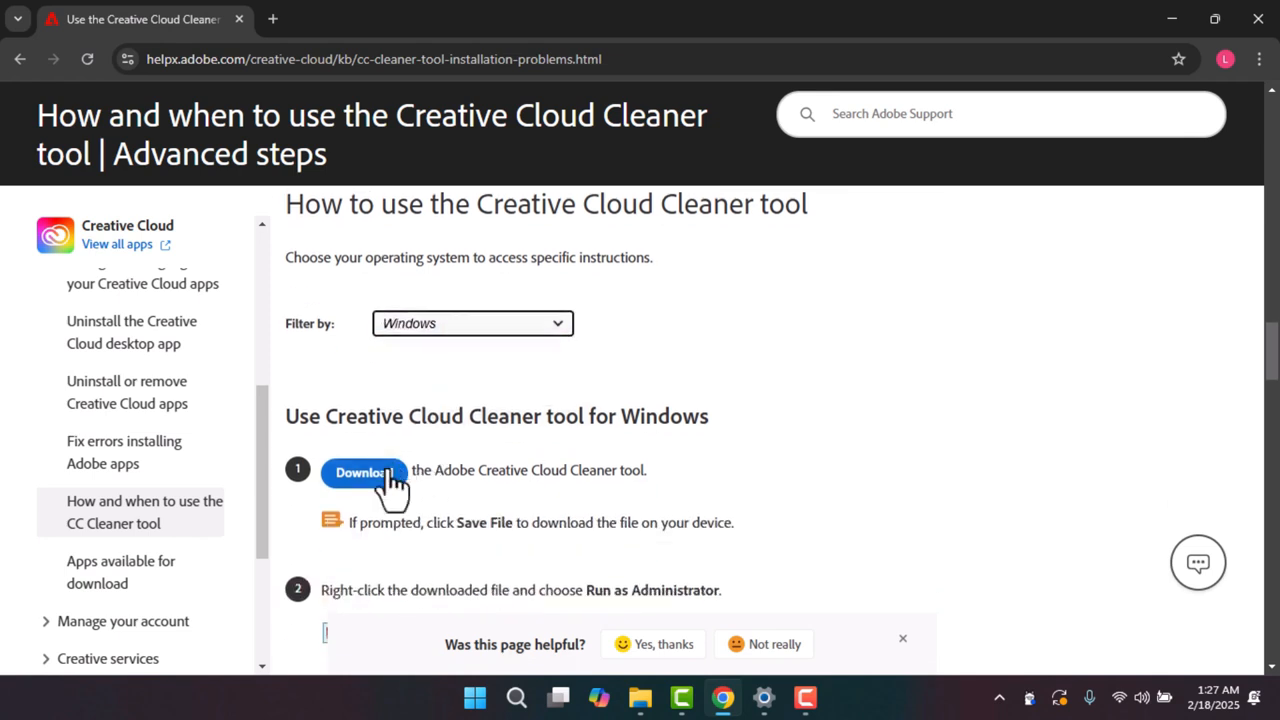
left_click(364, 472)
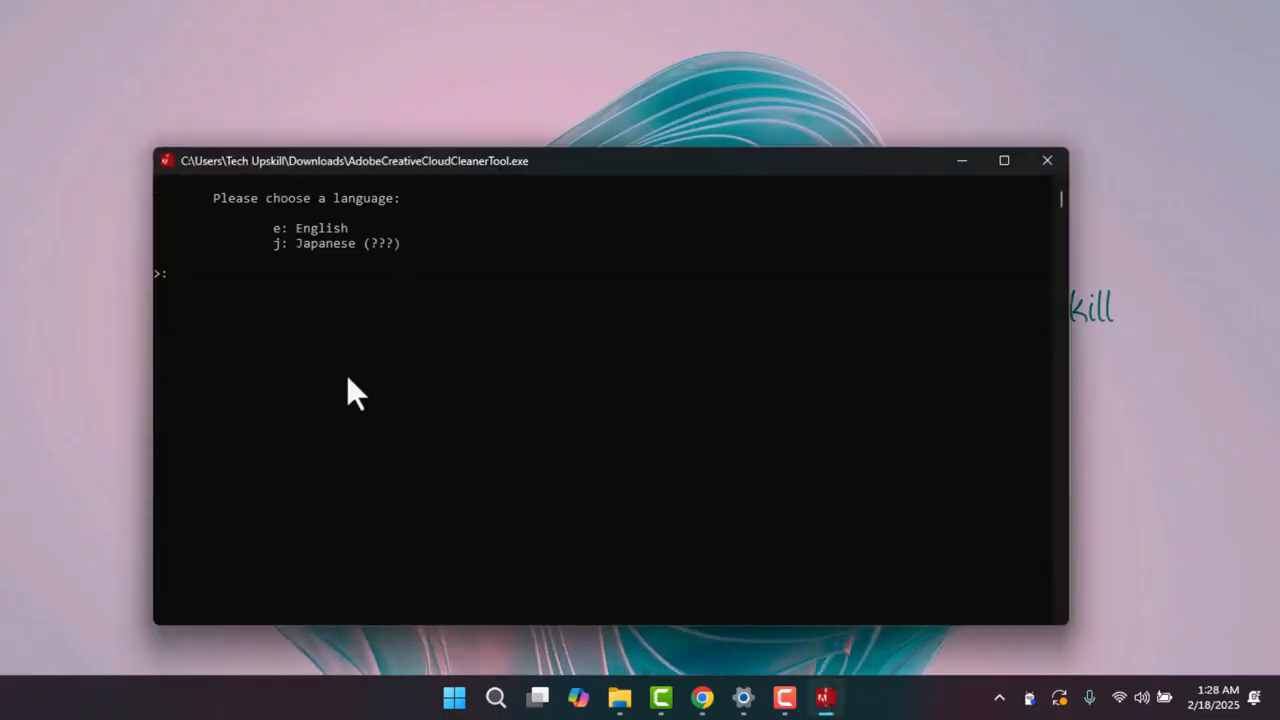
Enter 'e' for English and 'y' to accept the license terms.
type("e")
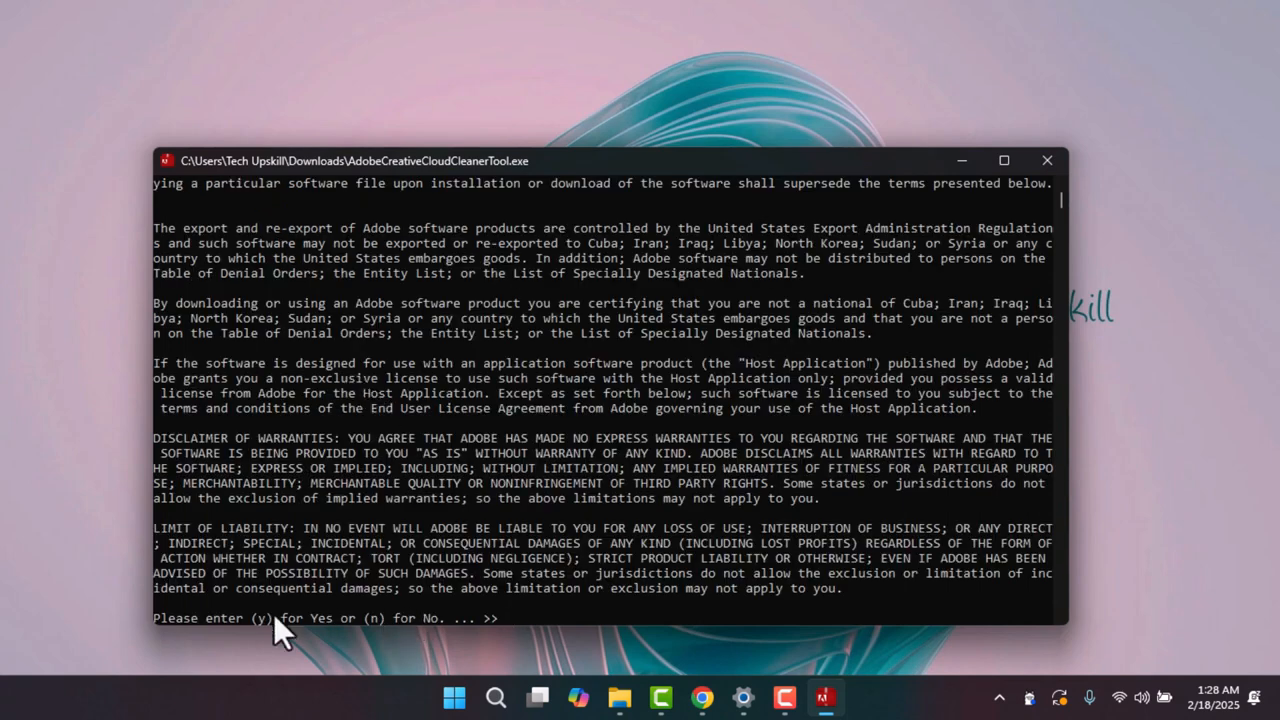
type("y")
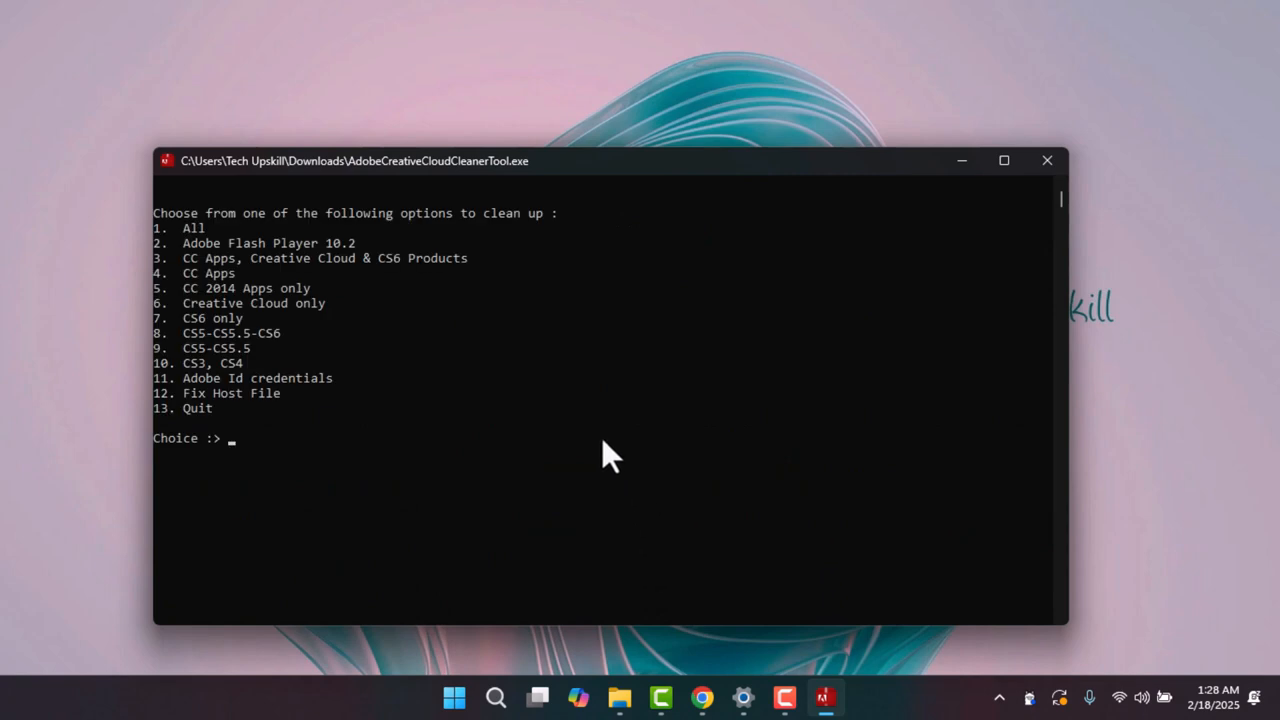
mouse_move(240, 242)
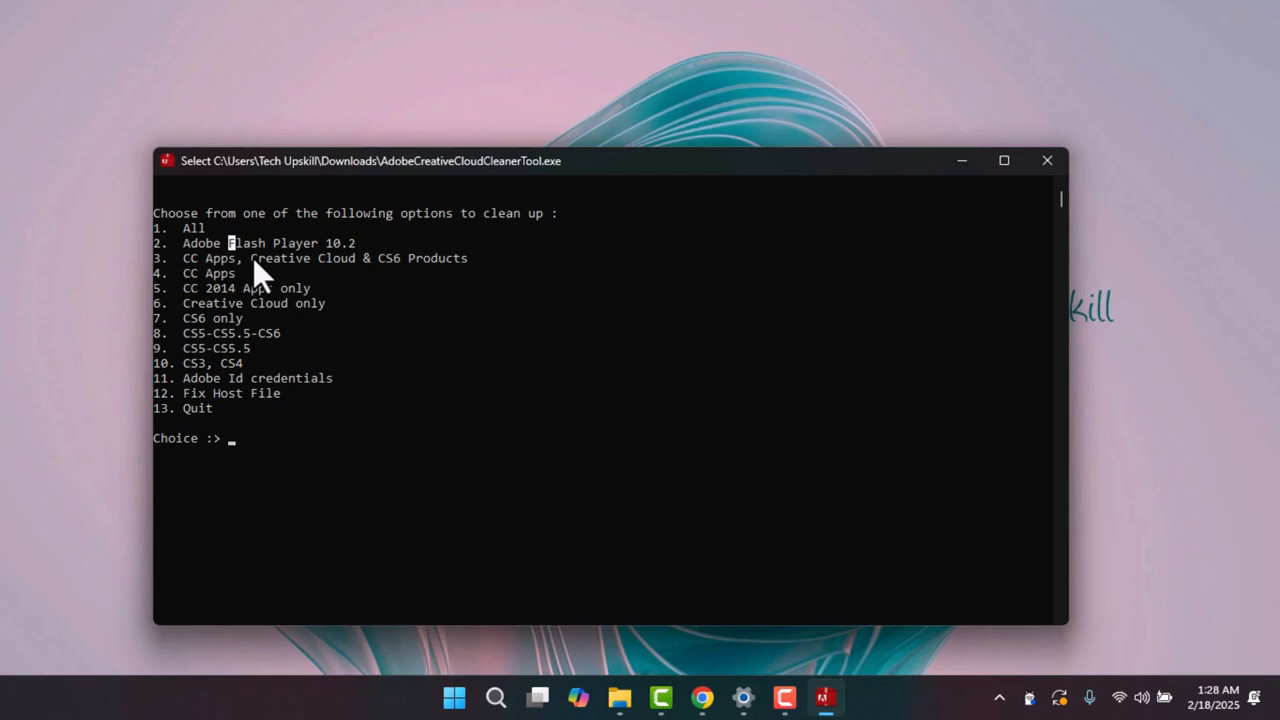
Enter option 1 (All) and then option 2 (Clean All).
type("1")
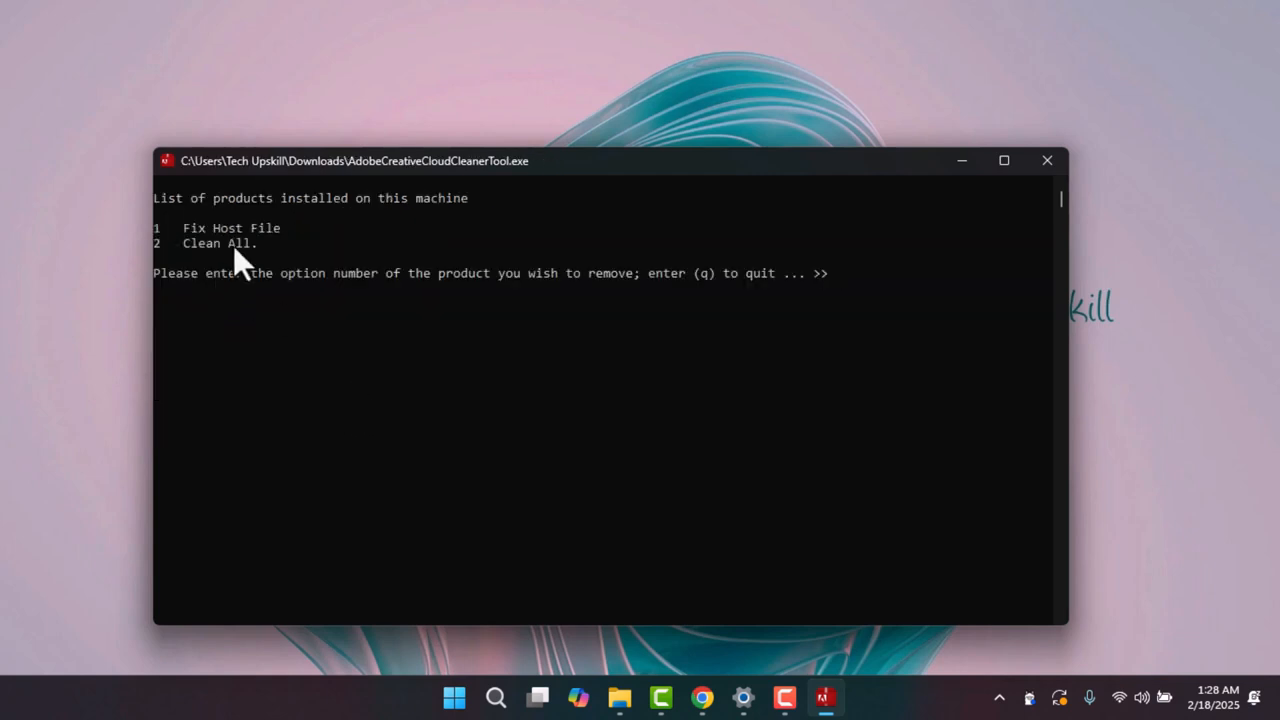
type("2")
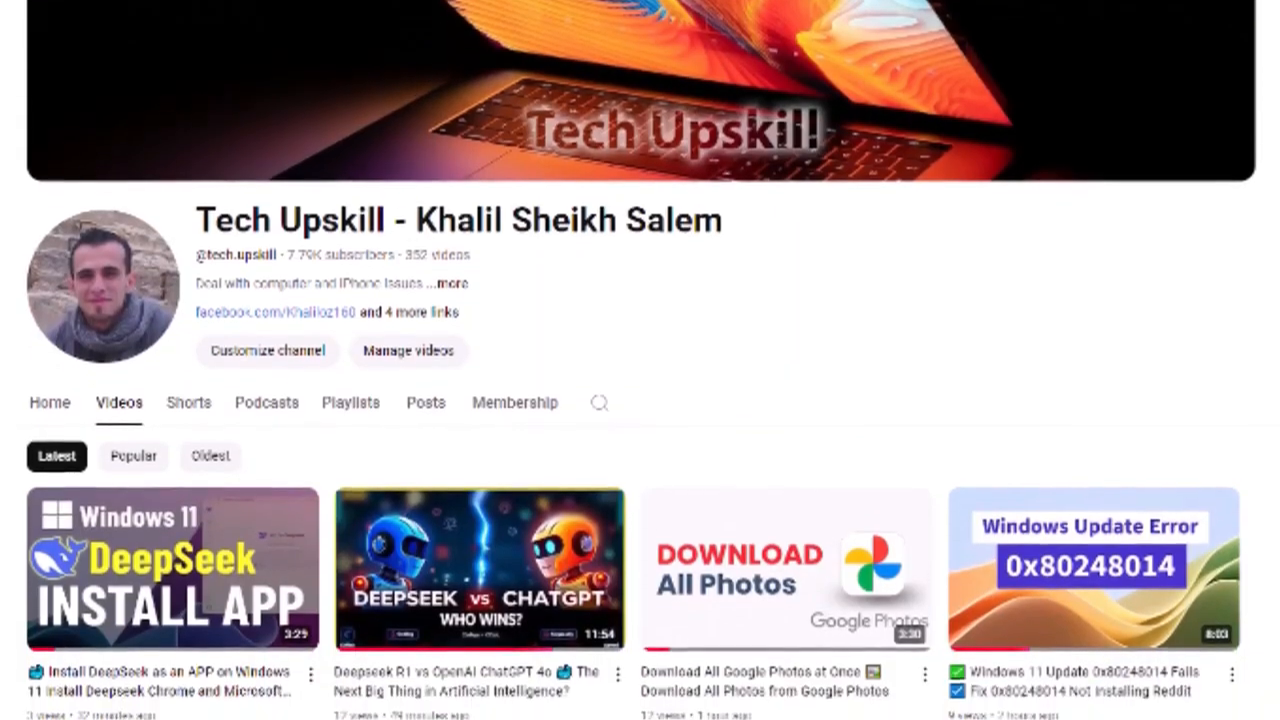
scroll("down", 3)
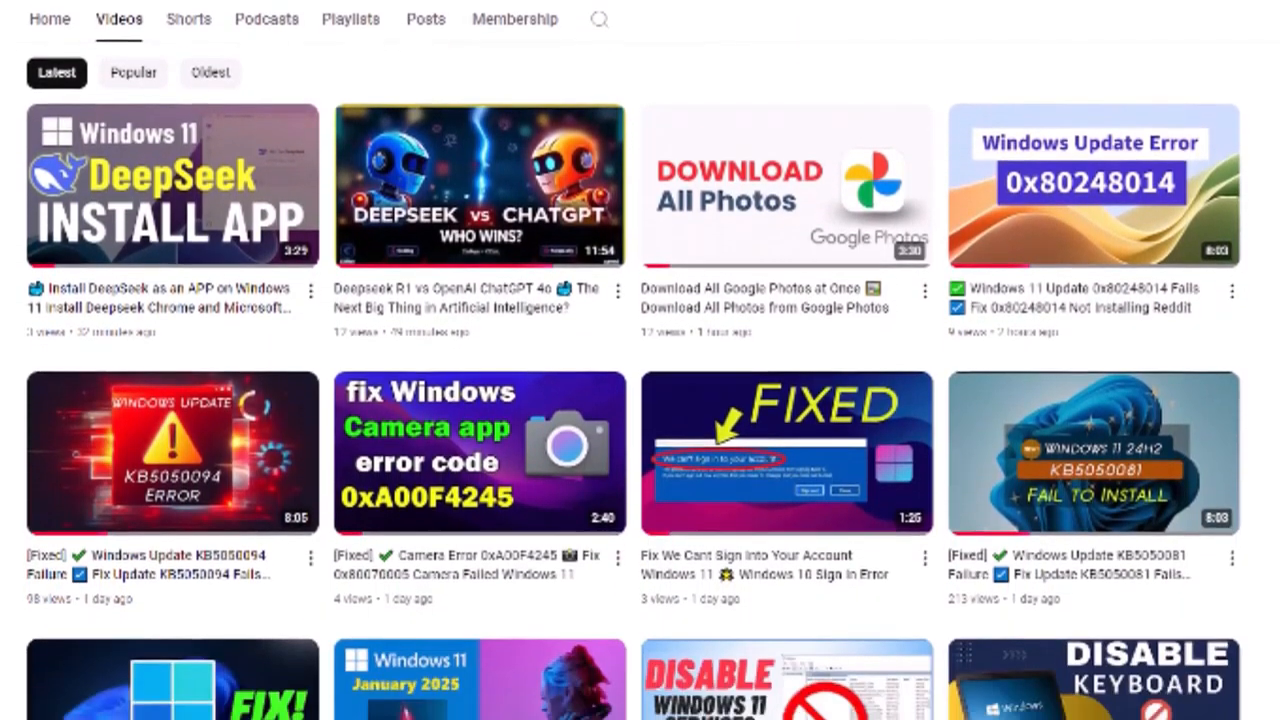
scroll("down", 3)
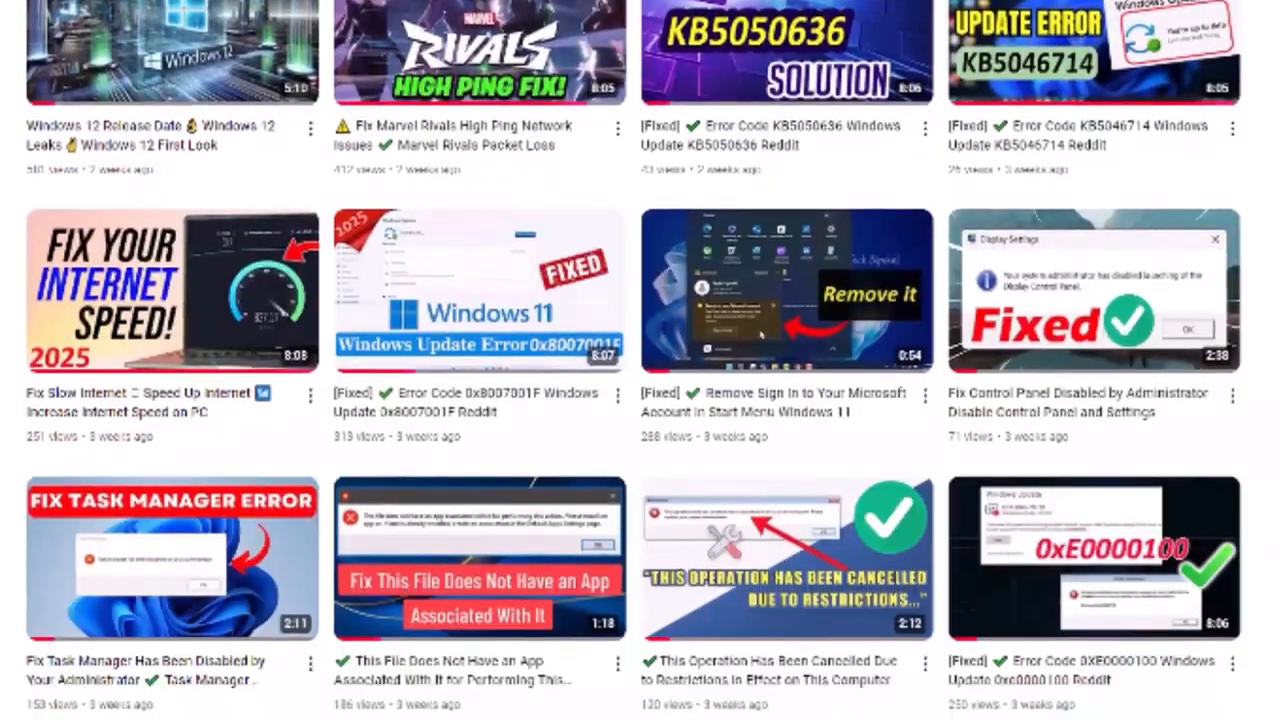
scroll("down", 3)
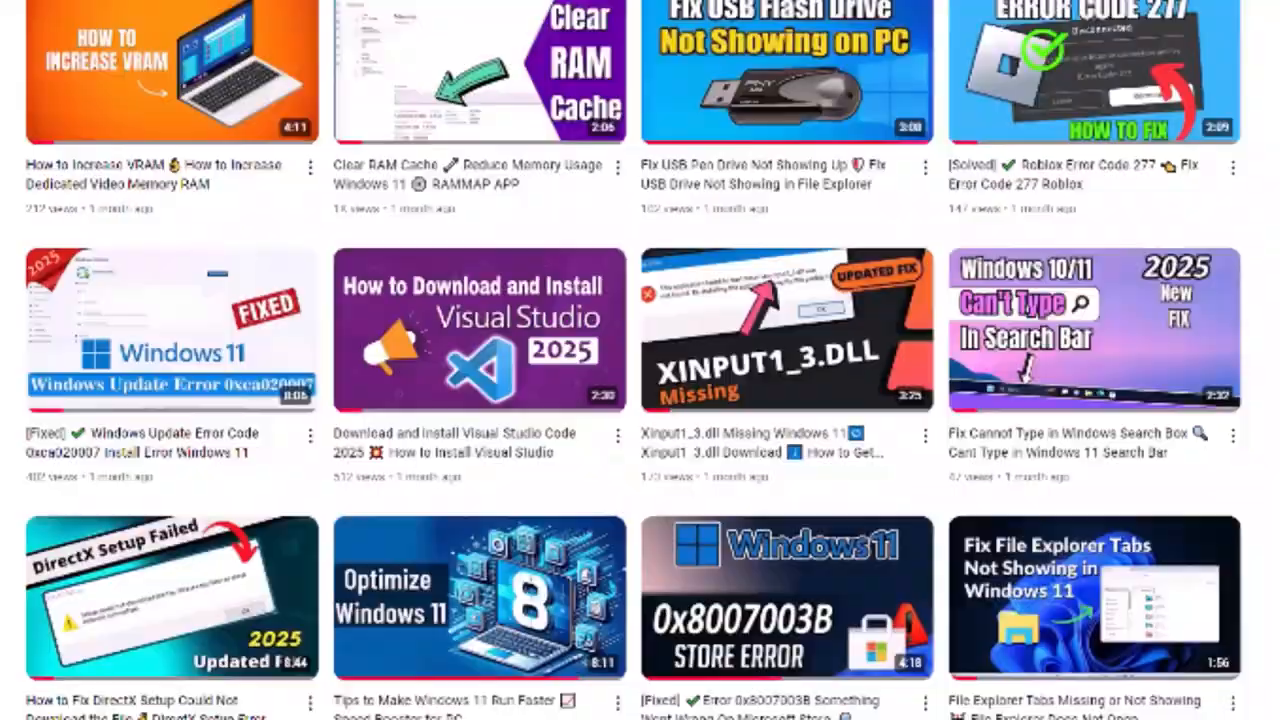
scroll("down", 3)
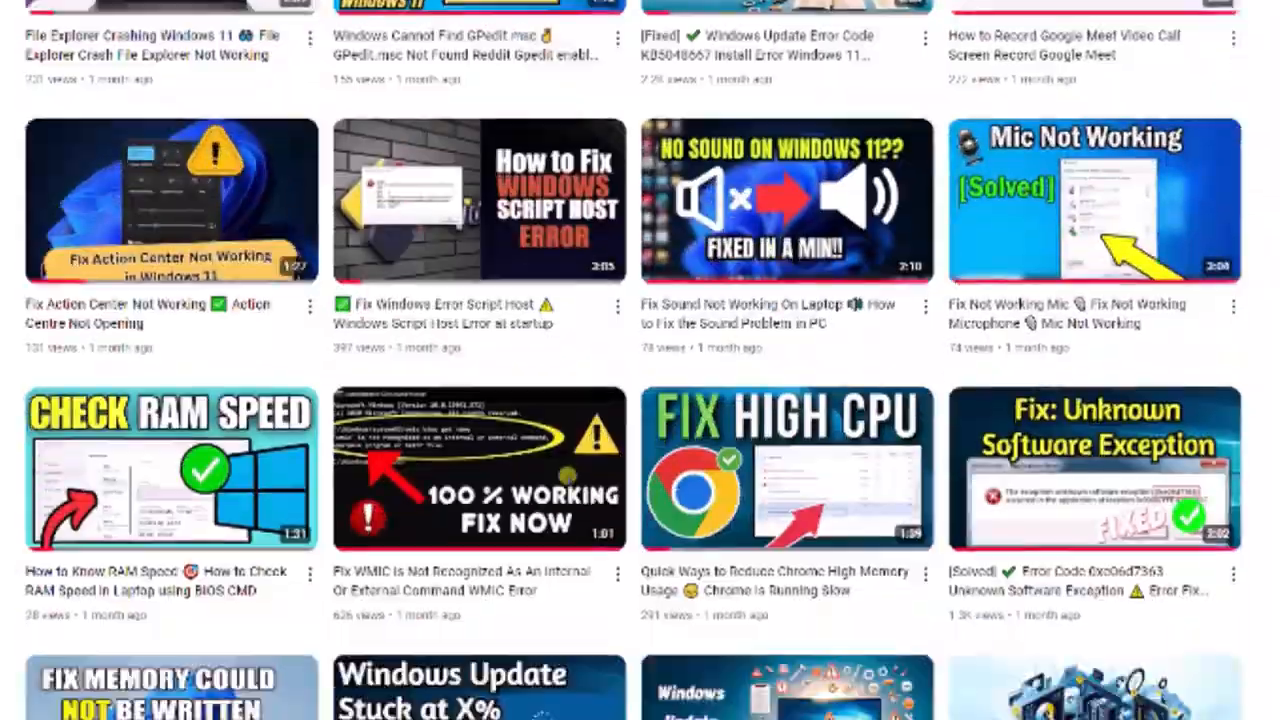
scroll("down", 3)
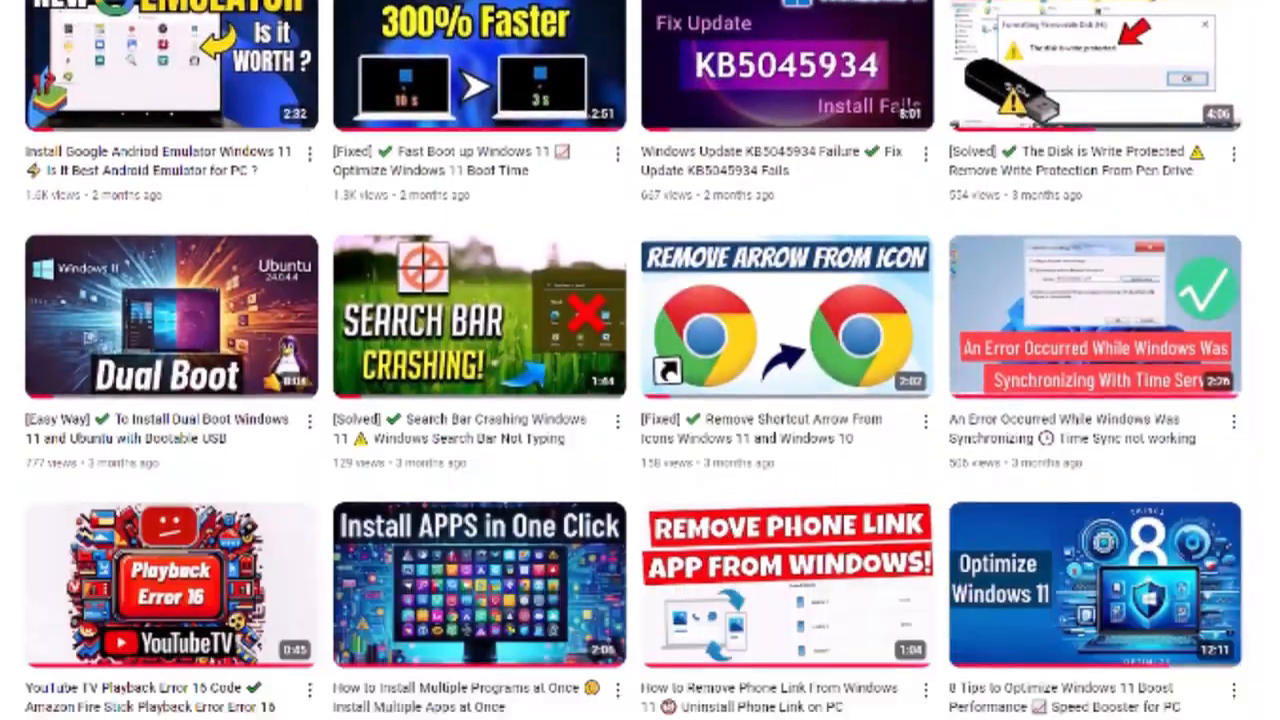
scroll("down", 3)
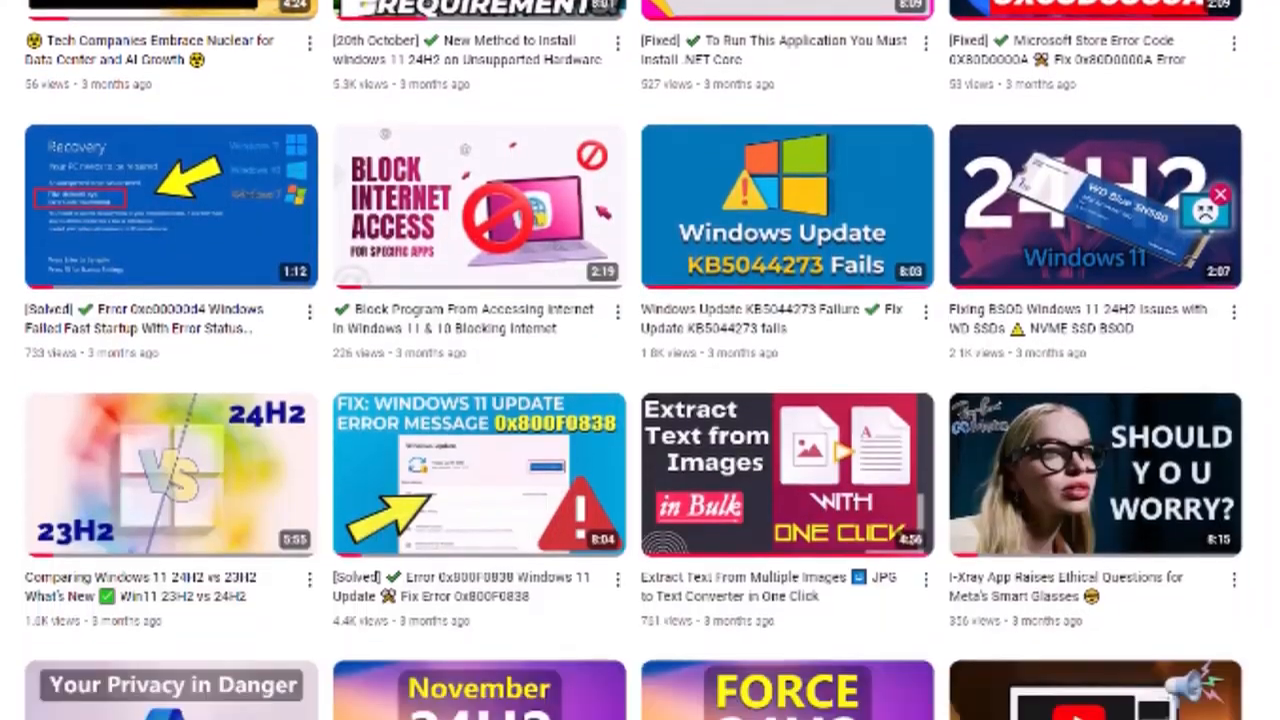
scroll("down", 3)
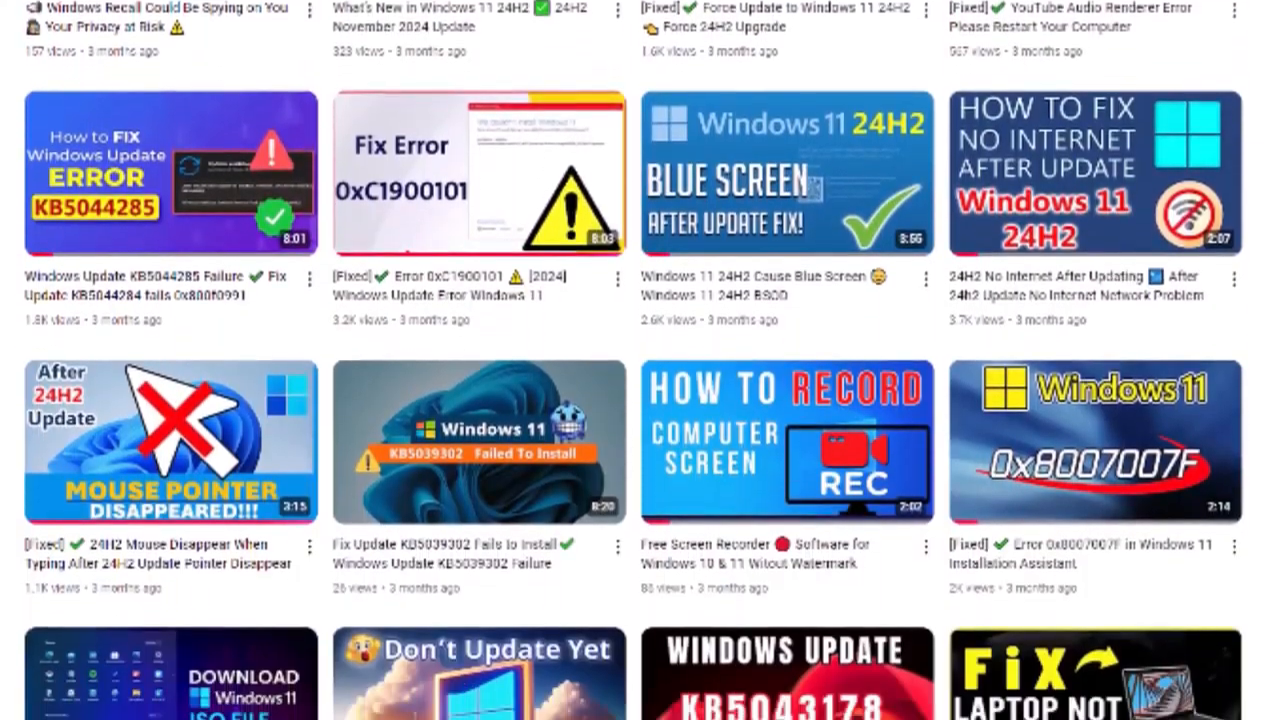
scroll("down", 3)
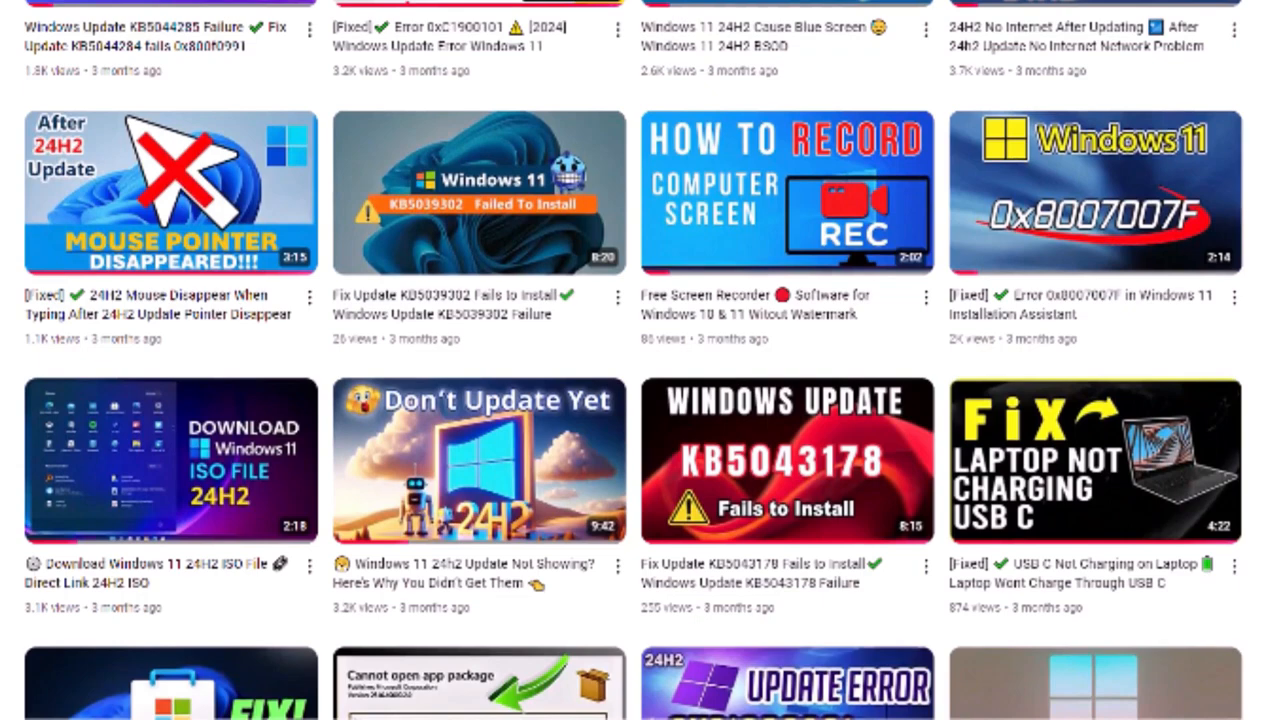